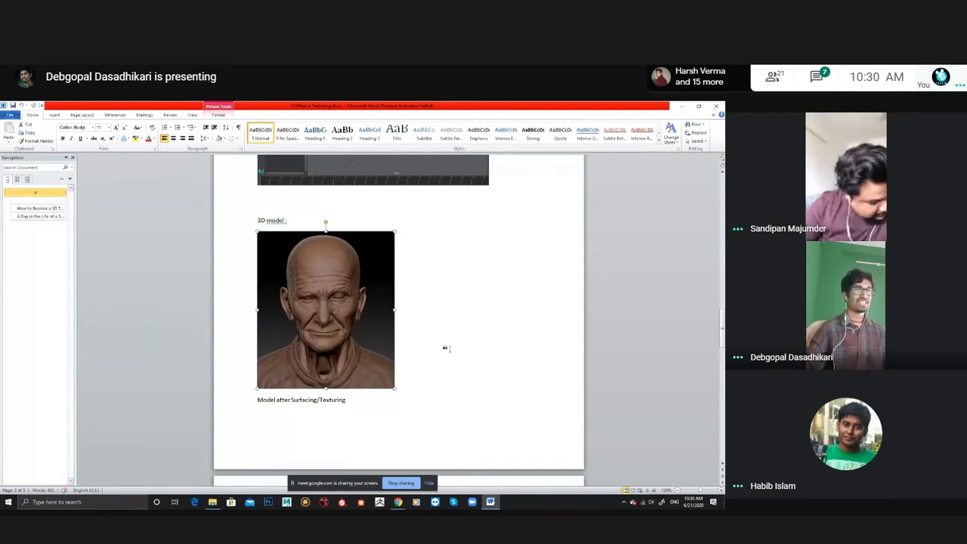
# - Scroll up from the sculpted head past the Maya screenshot to the three shaded sphere sketches
pyautogui.scroll(3)
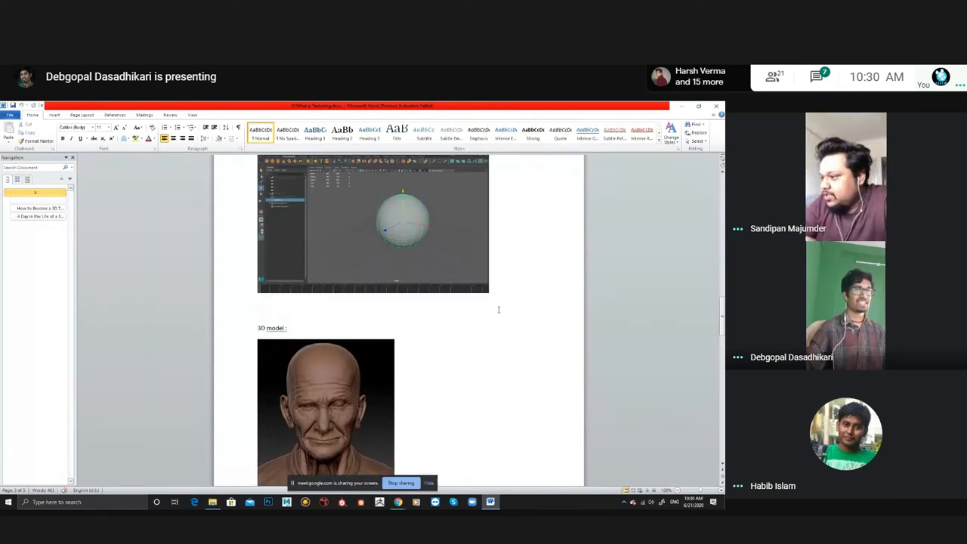
pyautogui.scroll(3)
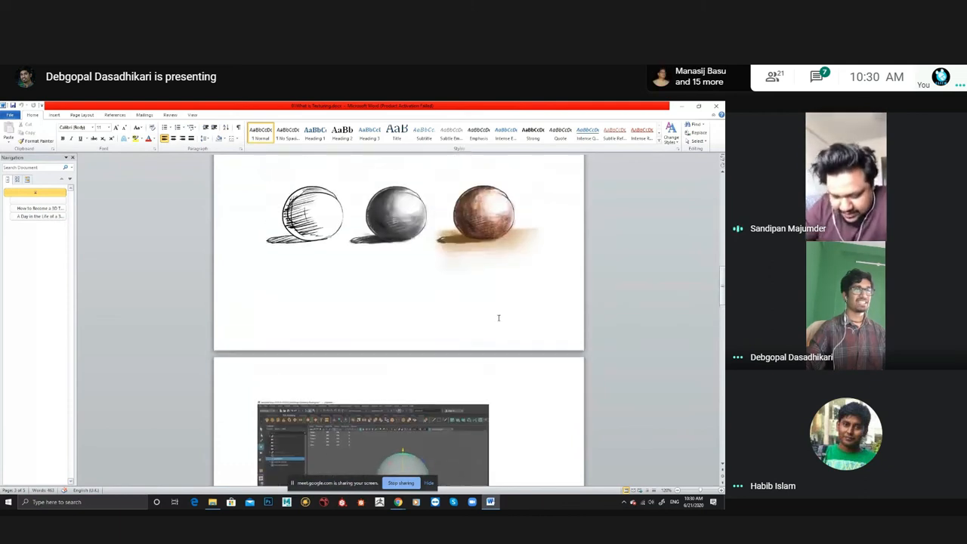
pyautogui.scroll(-3)
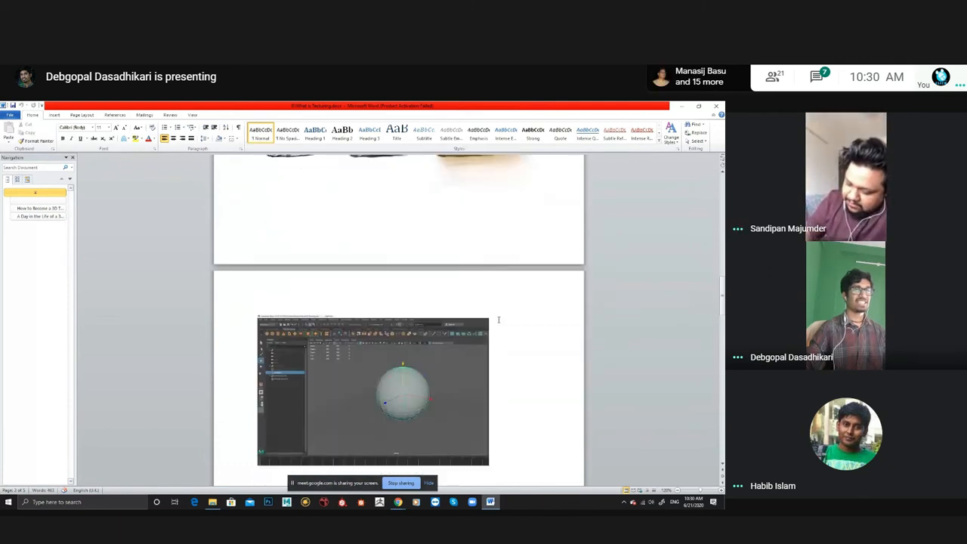
pyautogui.scroll(-3)
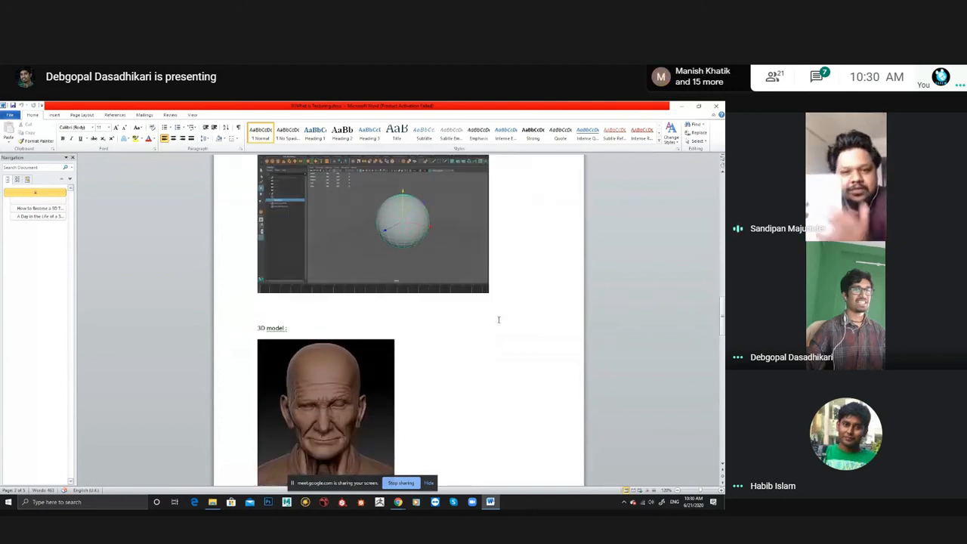
pyautogui.scroll(3)
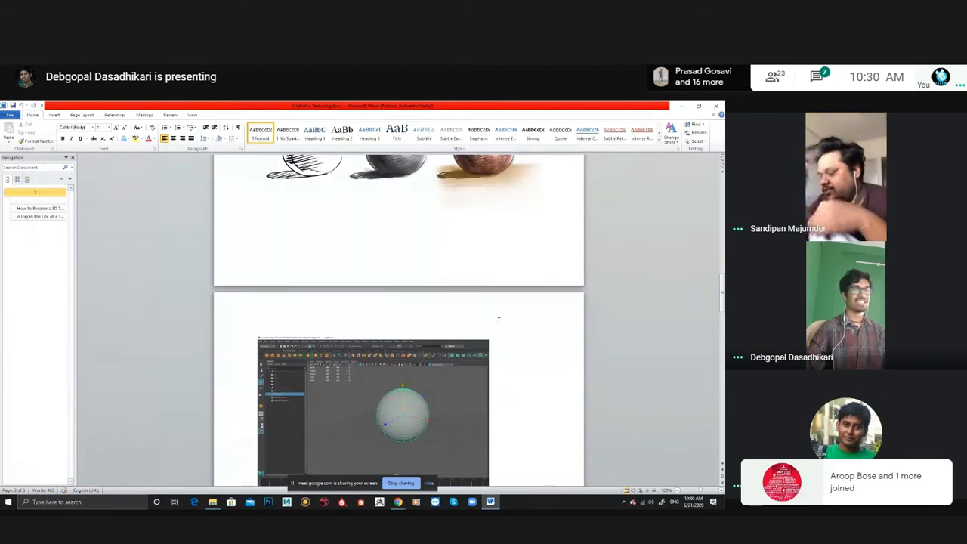
pyautogui.scroll(3)
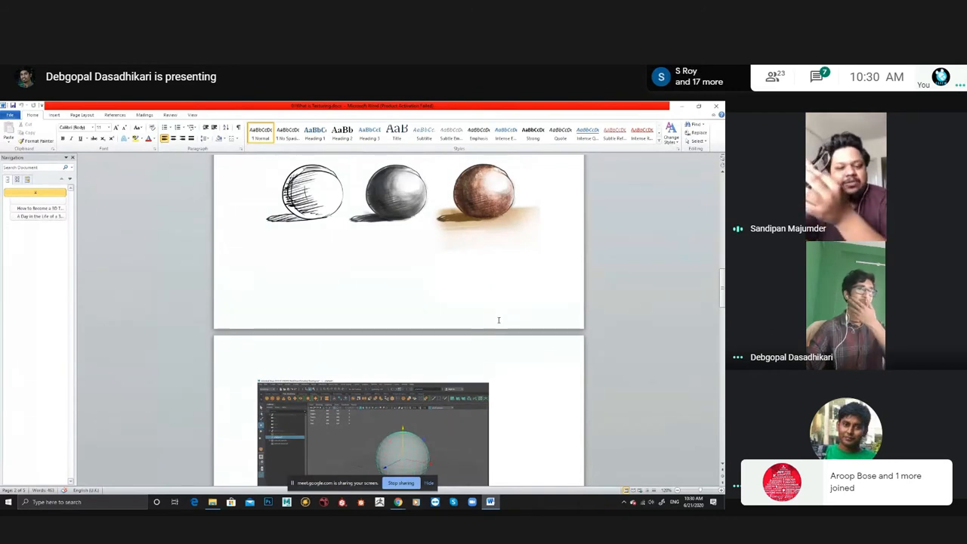
pyautogui.scroll(3)
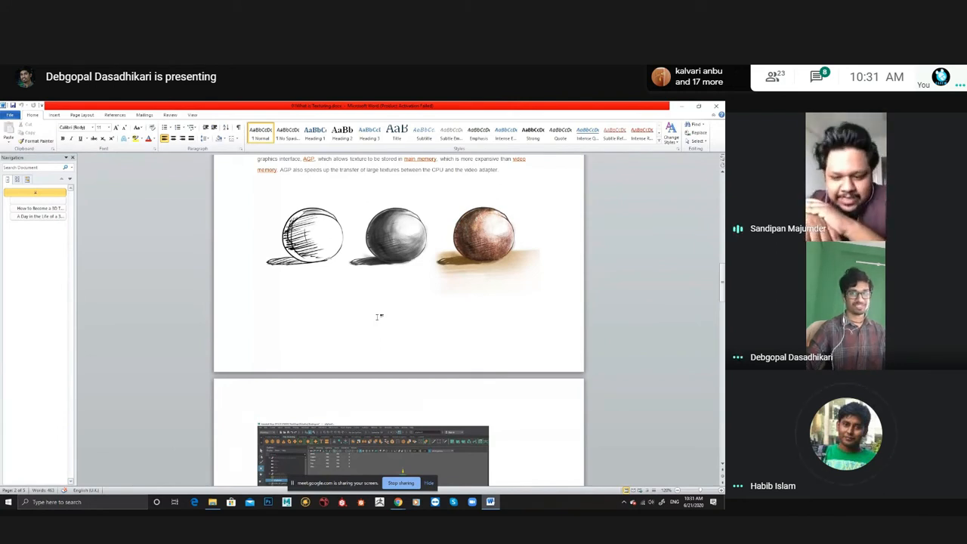
# - Scroll up to the fruit photo above the 3D graphics texture-mapping paragraph
pyautogui.scroll(3)
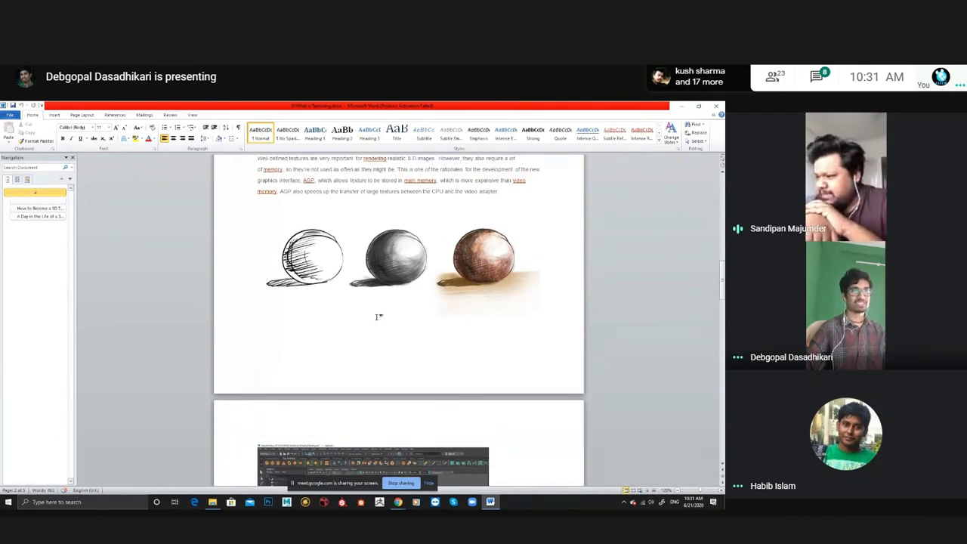
pyautogui.scroll(3)
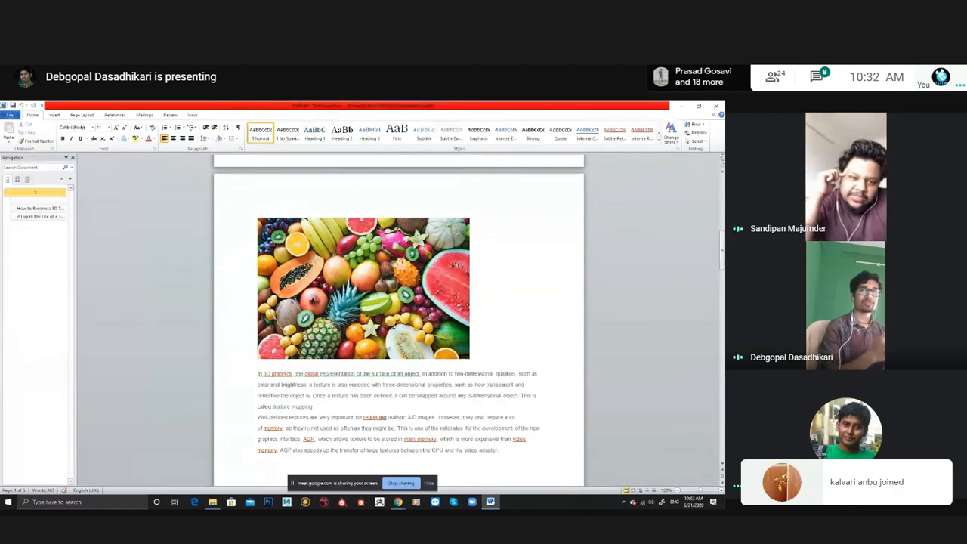
# - Scroll down to the Maya sphere screenshot, where the Office Activation Wizard pops up
pyautogui.scroll(-3)
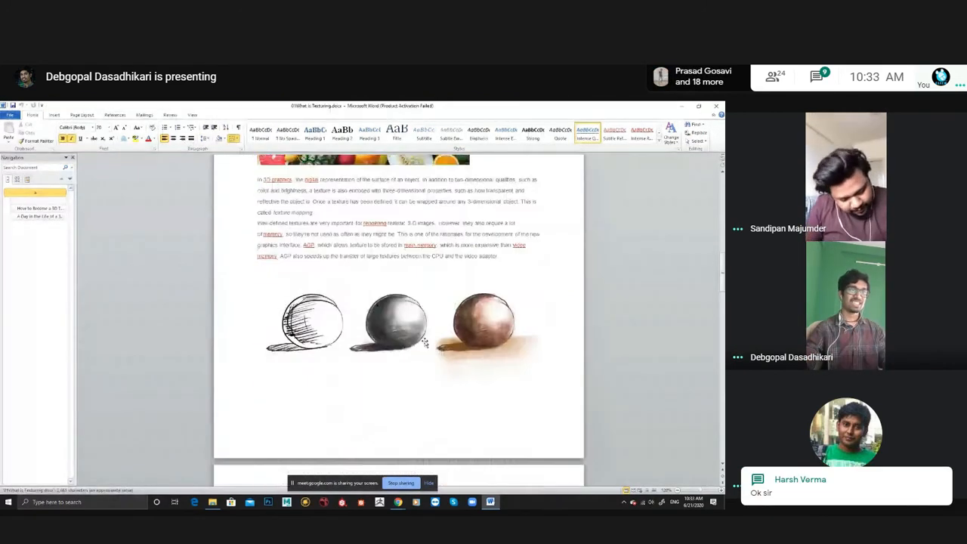
pyautogui.scroll(-3)
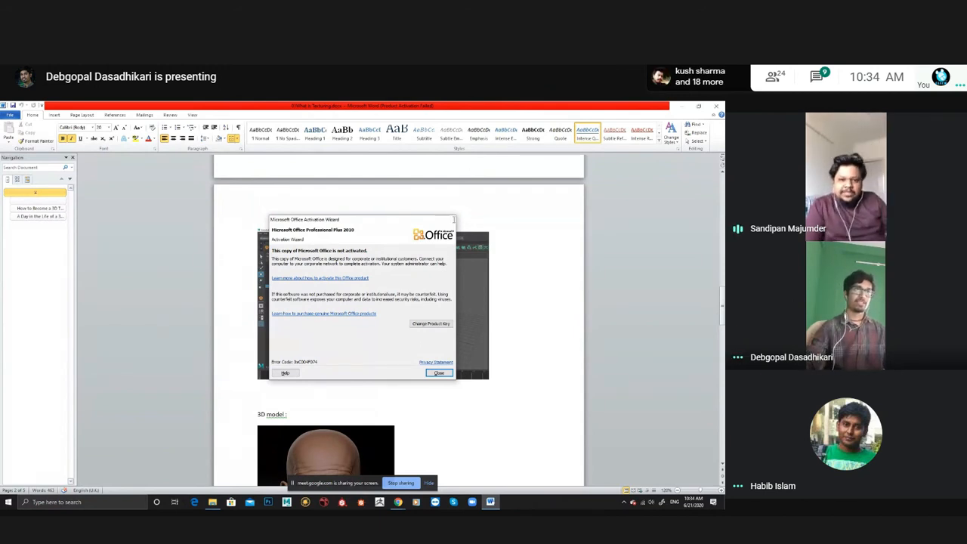
# - Dismiss the Office Activation Wizard and scroll back up to the sphere sketches
pyautogui.click(438, 372)
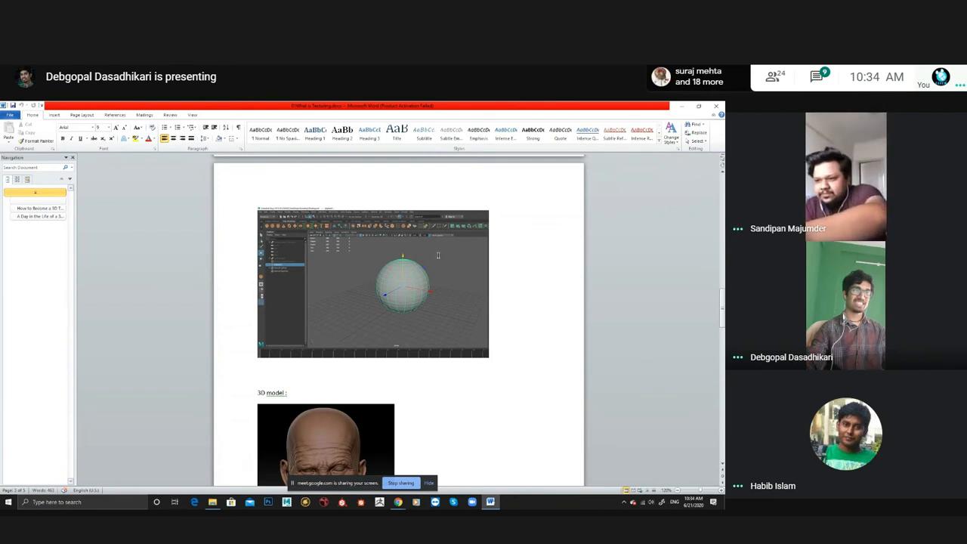
pyautogui.scroll(-3)
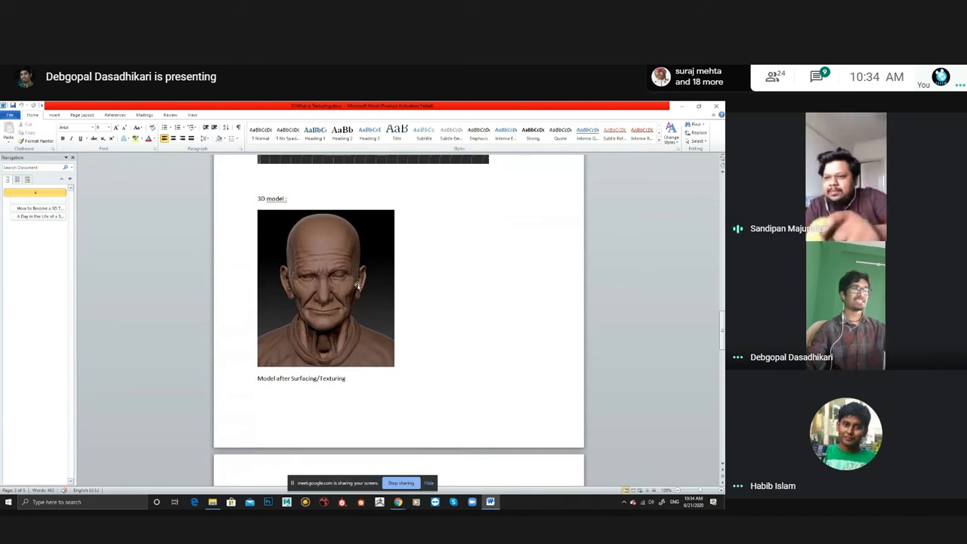
pyautogui.scroll(3)
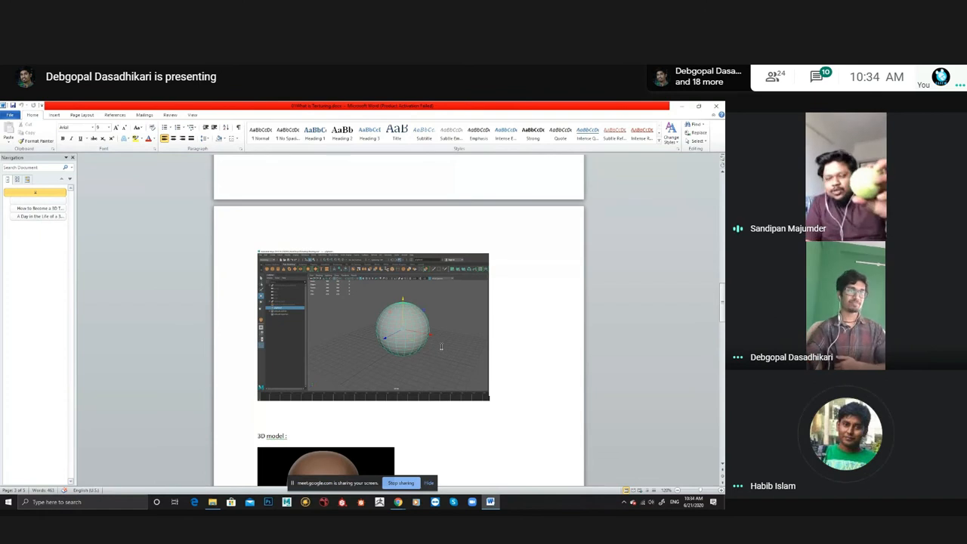
pyautogui.scroll(3)
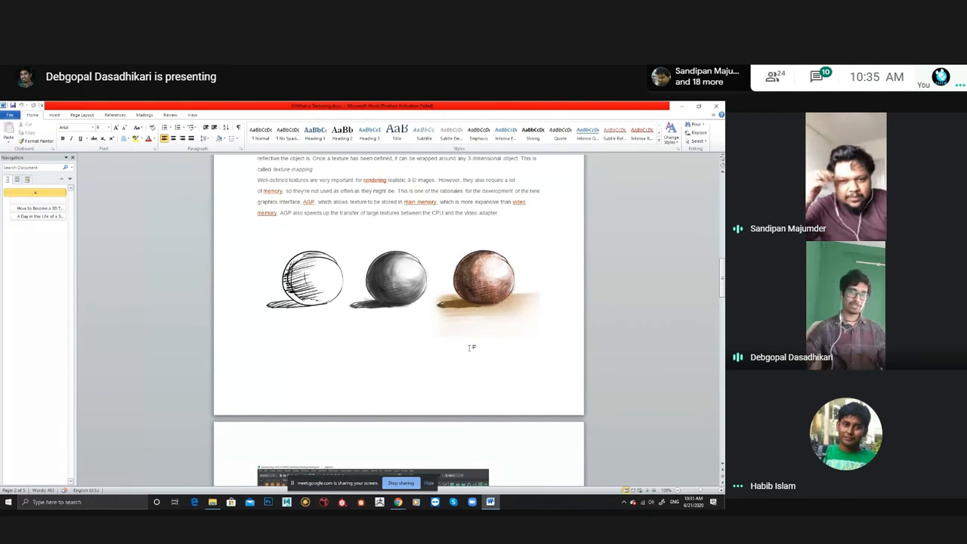
# - Scroll up to the fruit photo, then down past the sculpted head to the realistic elderly head render
pyautogui.scroll(3)
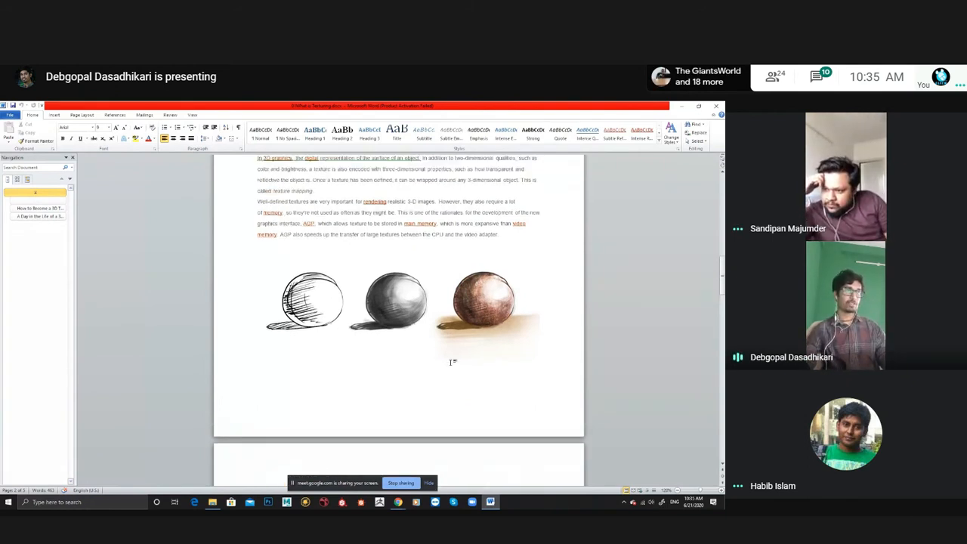
pyautogui.moveTo(539, 350)
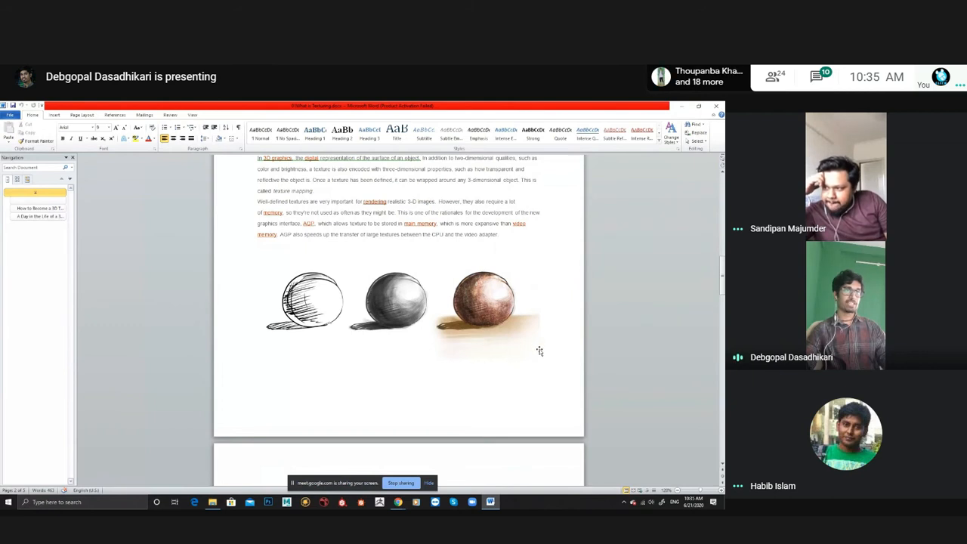
pyautogui.scroll(3)
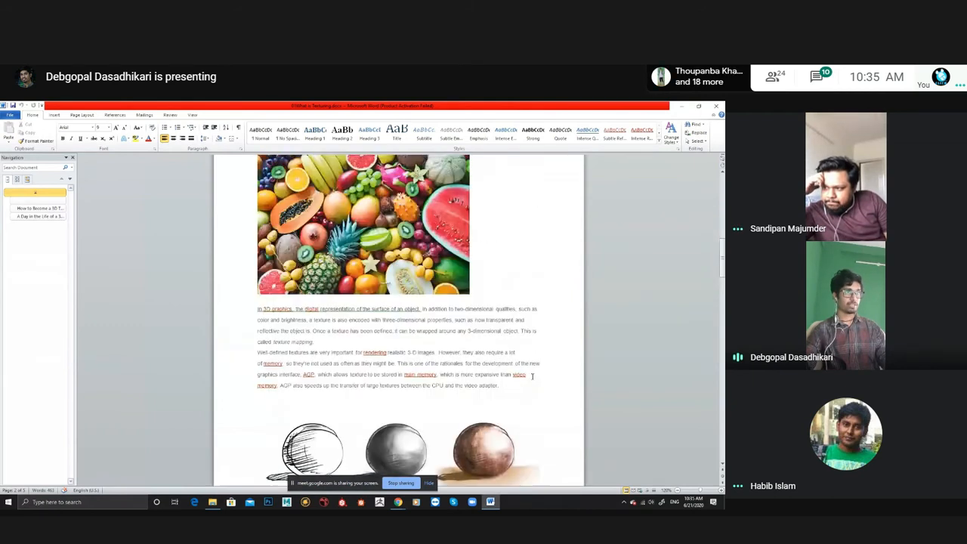
pyautogui.scroll(-3)
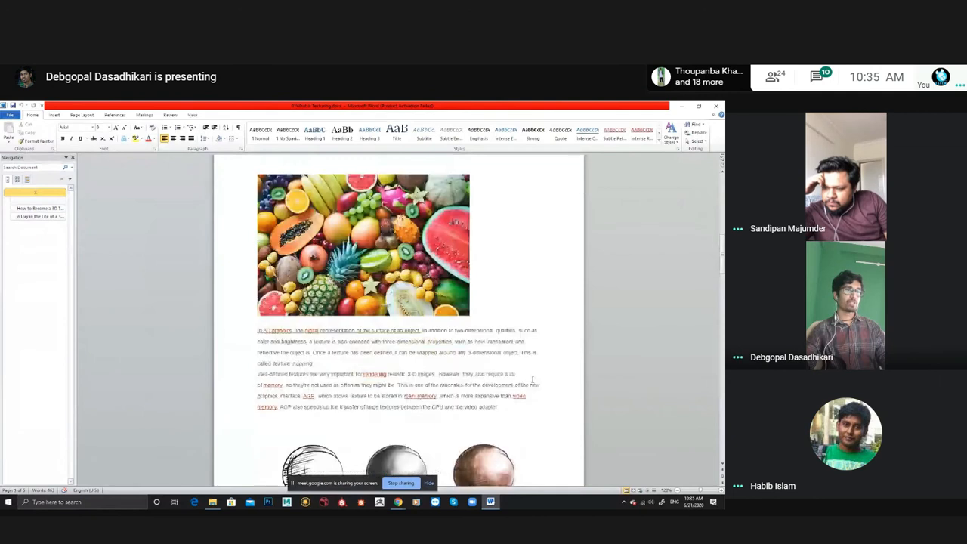
pyautogui.scroll(-3)
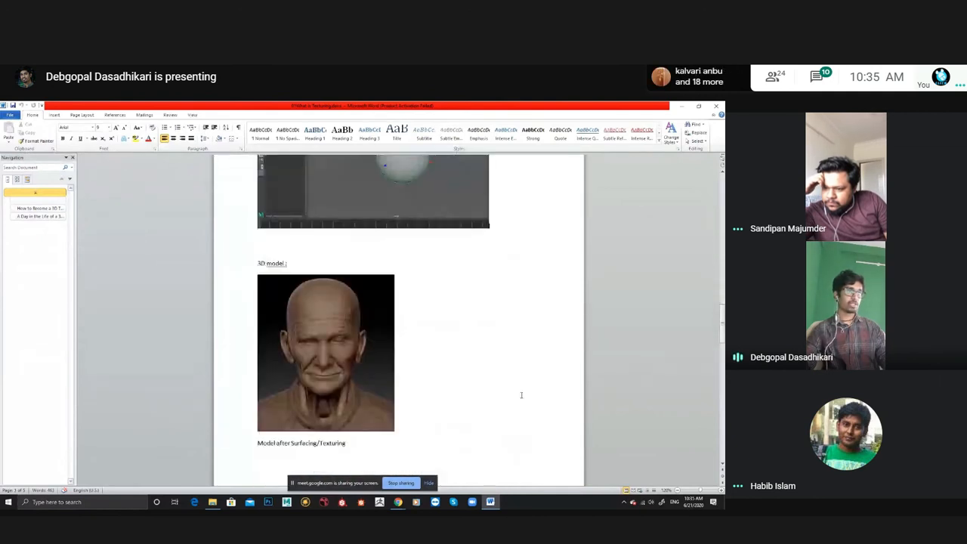
pyautogui.scroll(-3)
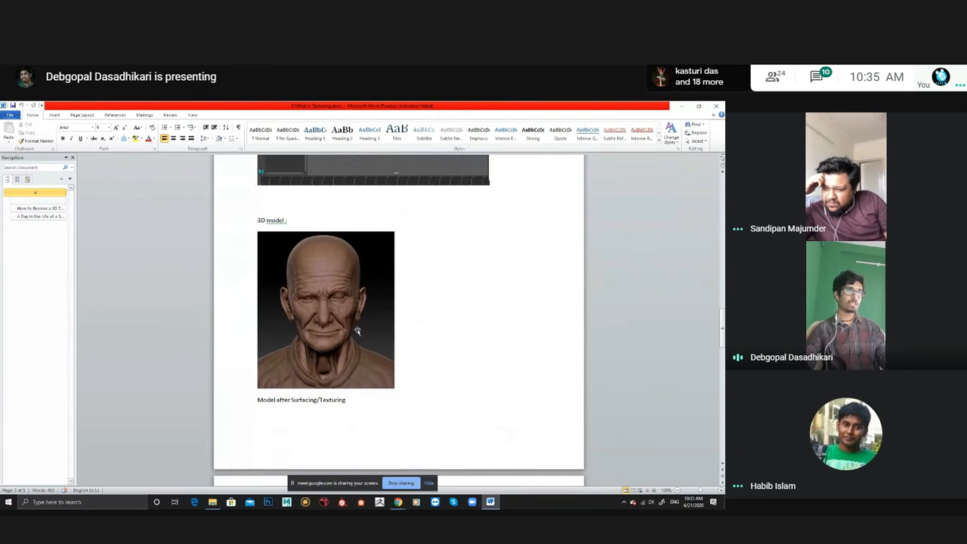
pyautogui.scroll(3)
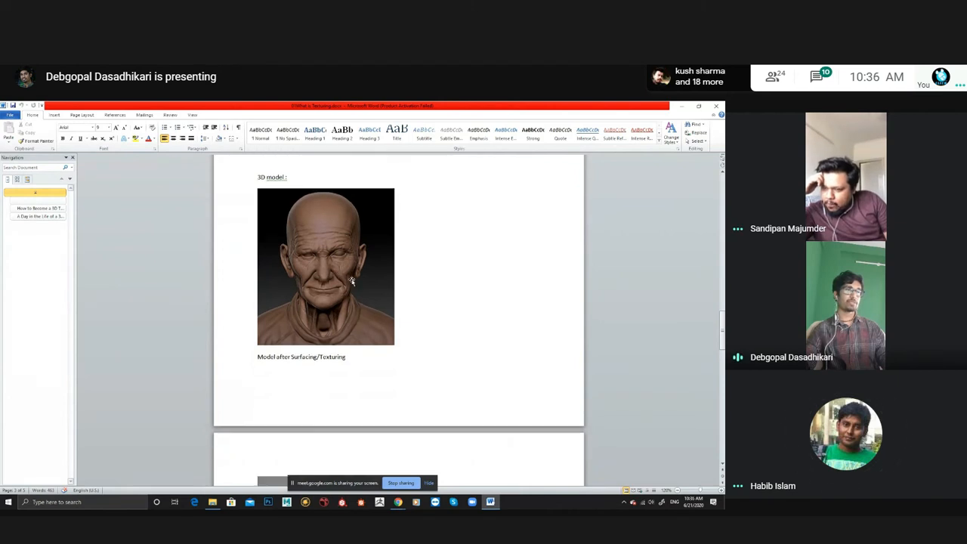
pyautogui.scroll(-3)
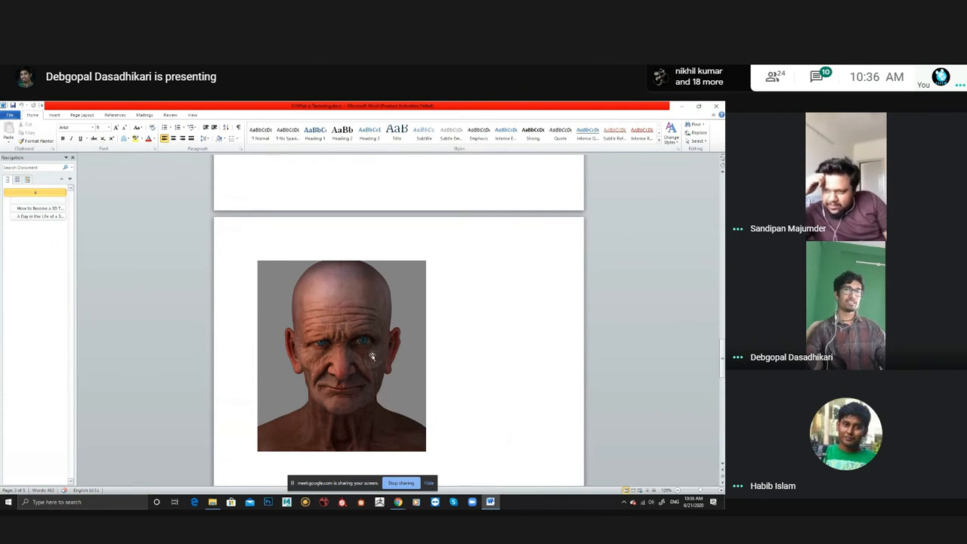
# - Scroll down past the head render to 'How to Become a 3D Texture Artist' and 'A Day in the Life'
pyautogui.scroll(-3)
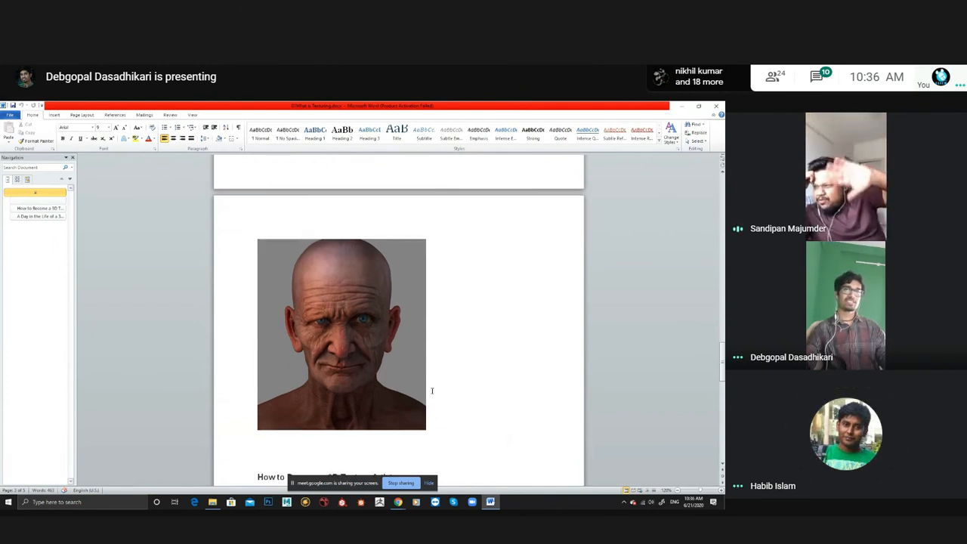
pyautogui.scroll(-3)
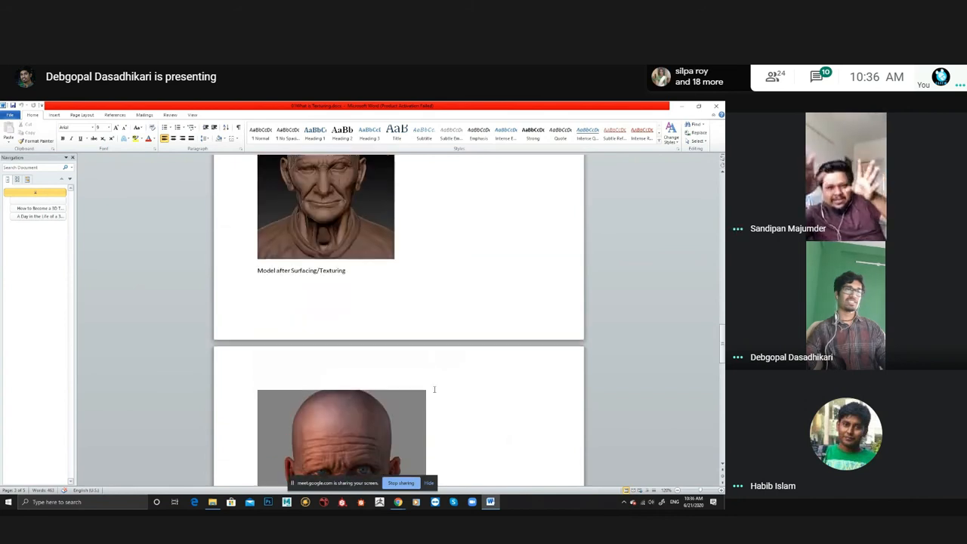
pyautogui.scroll(3)
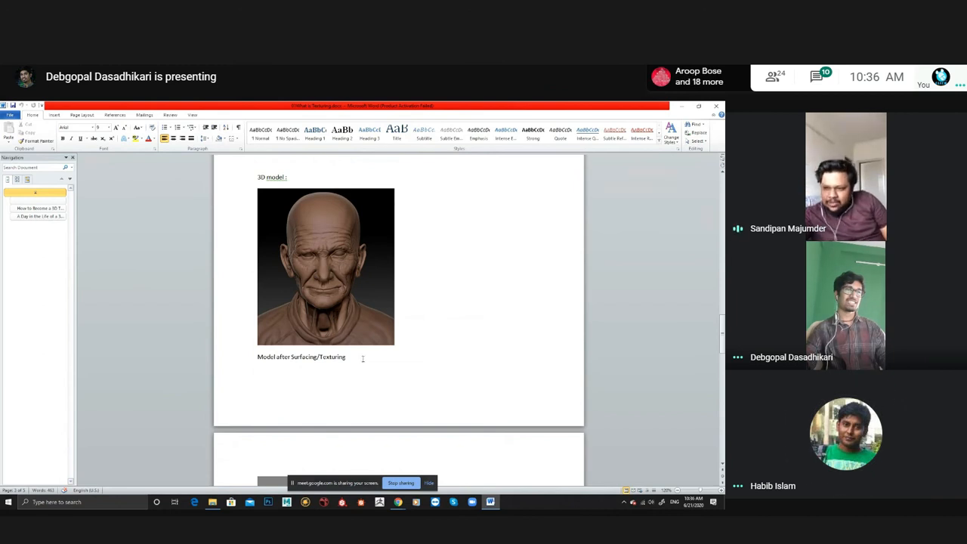
pyautogui.scroll(-3)
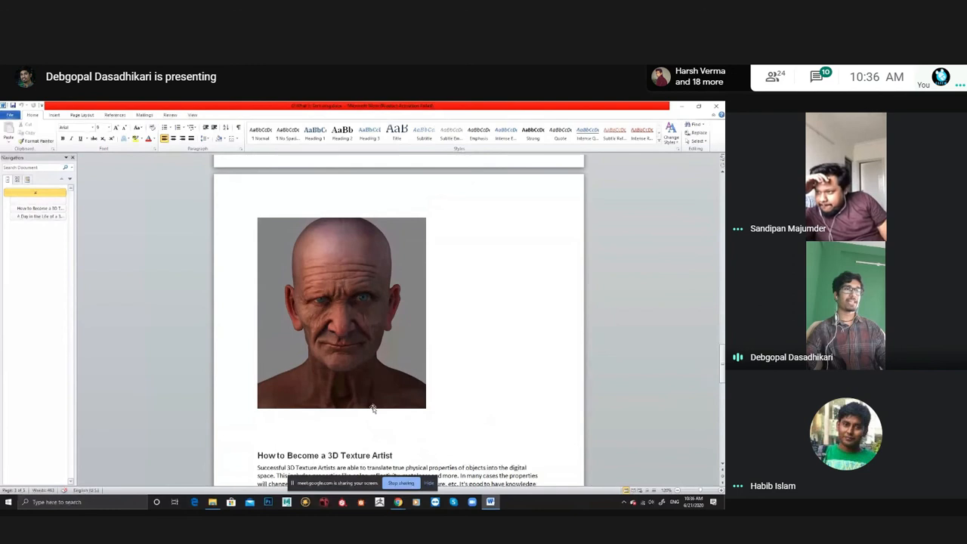
pyautogui.moveTo(354, 287)
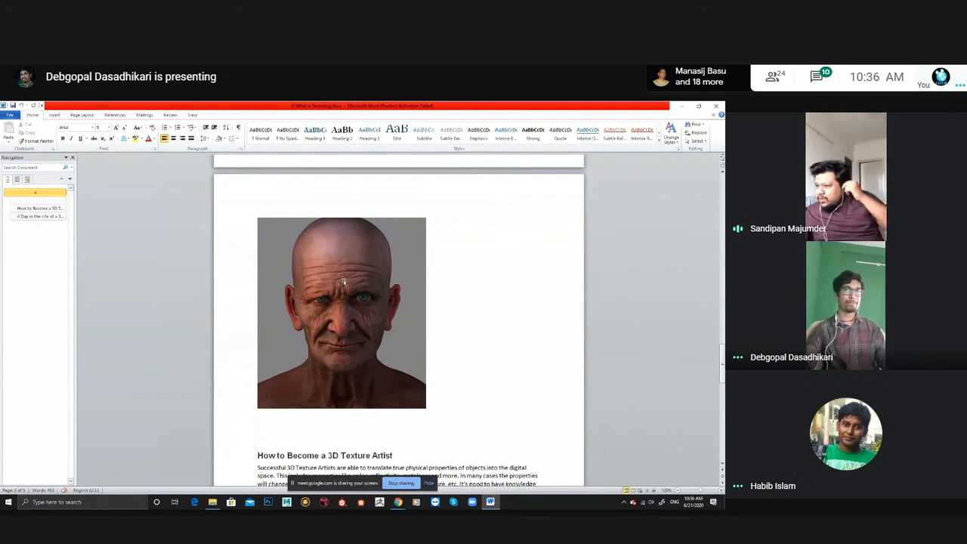
pyautogui.scroll(-3)
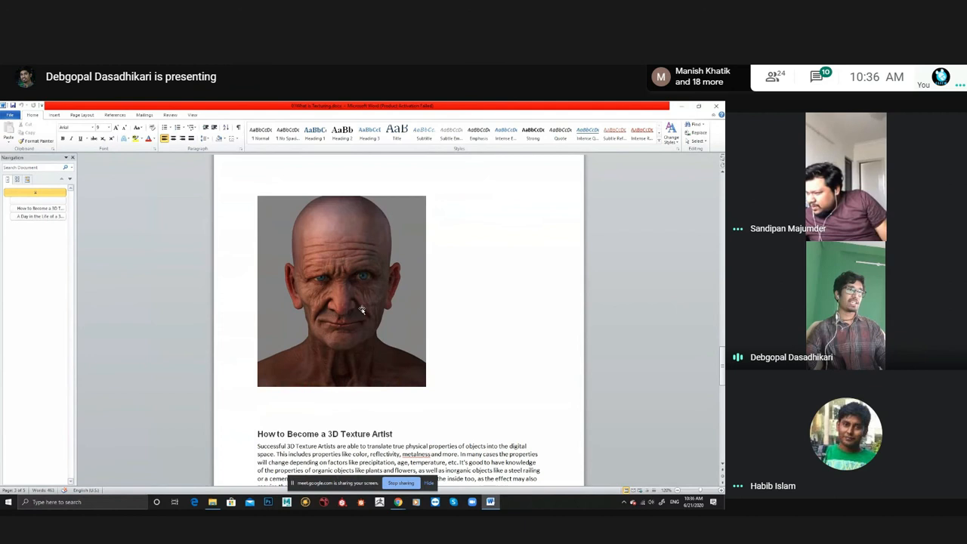
pyautogui.scroll(-3)
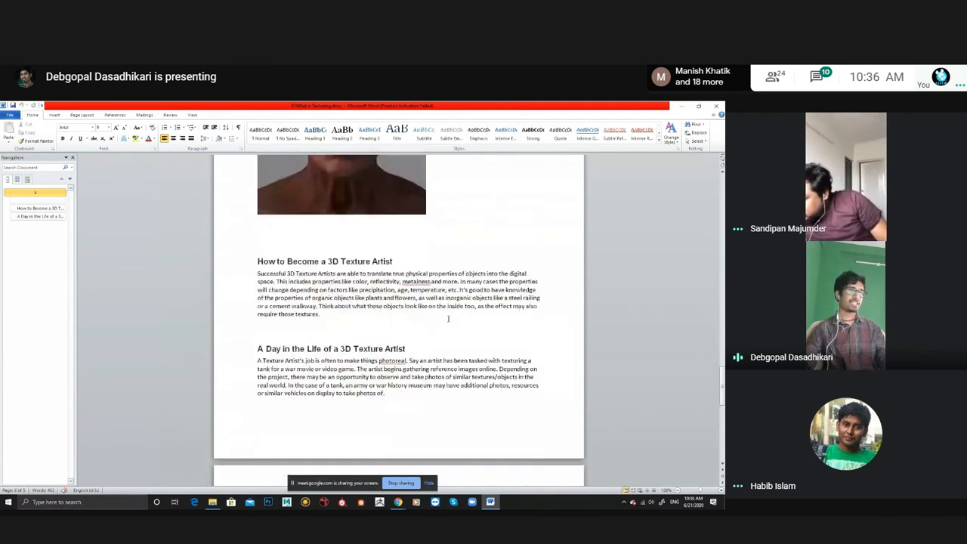
pyautogui.scroll(-3)
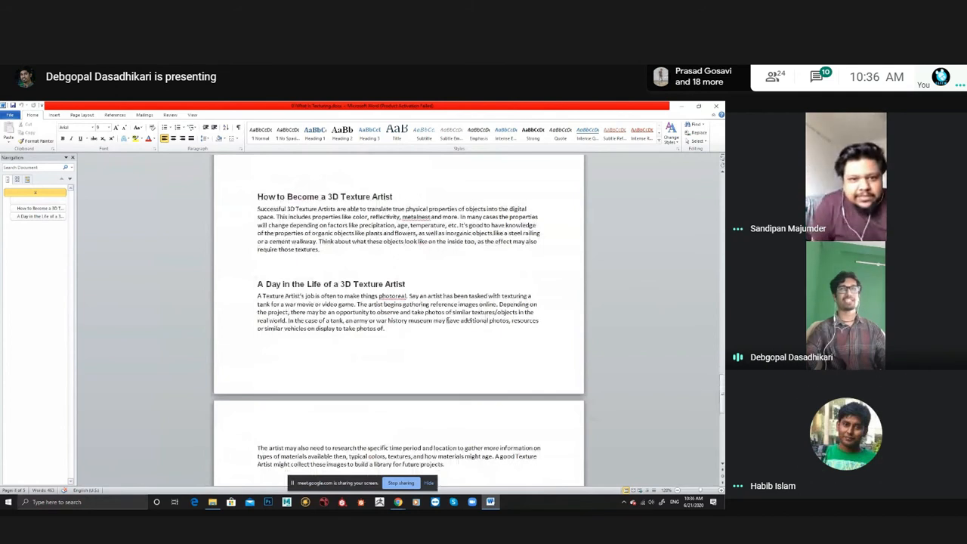
pyautogui.scroll(3)
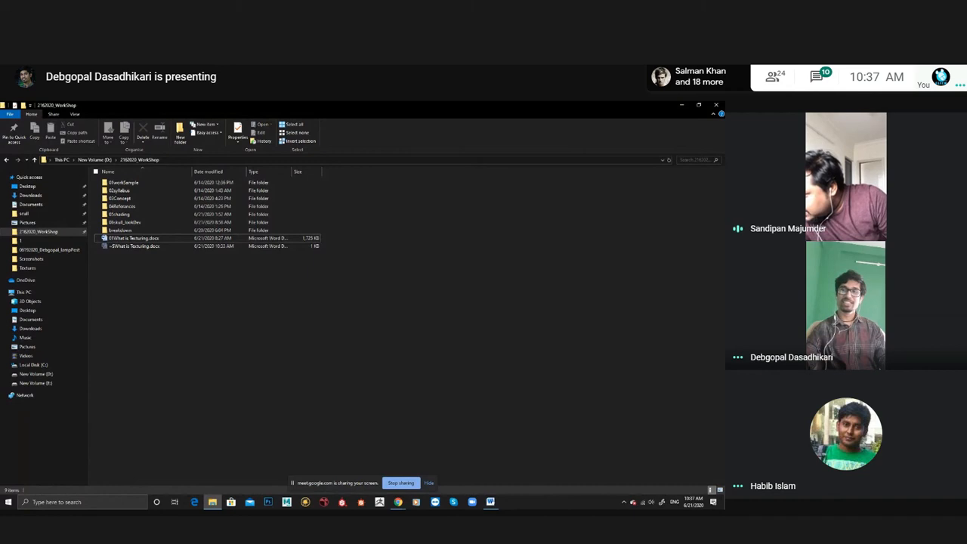
pyautogui.moveTo(490, 496)
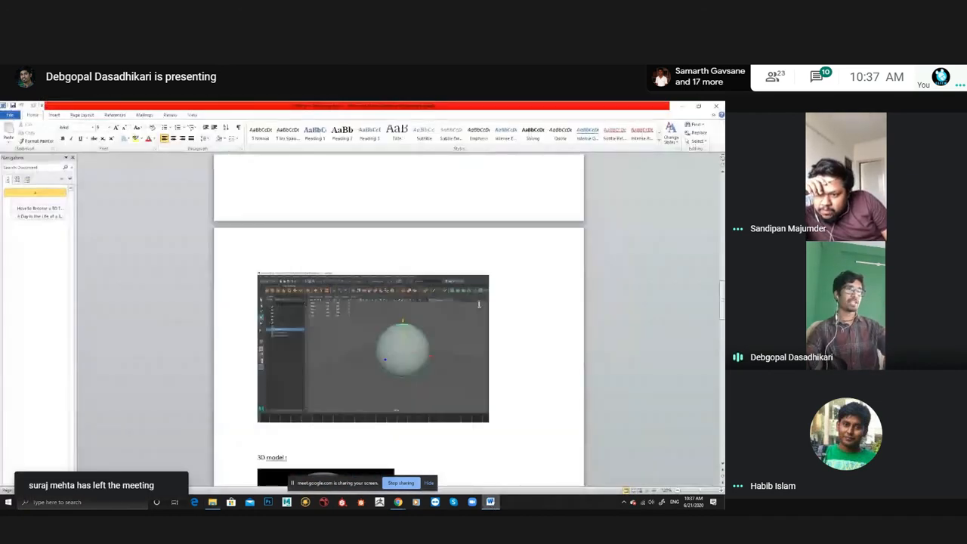
# - Scroll up to the 'What is Texturing' heading and its definition paragraph
pyautogui.scroll(3)
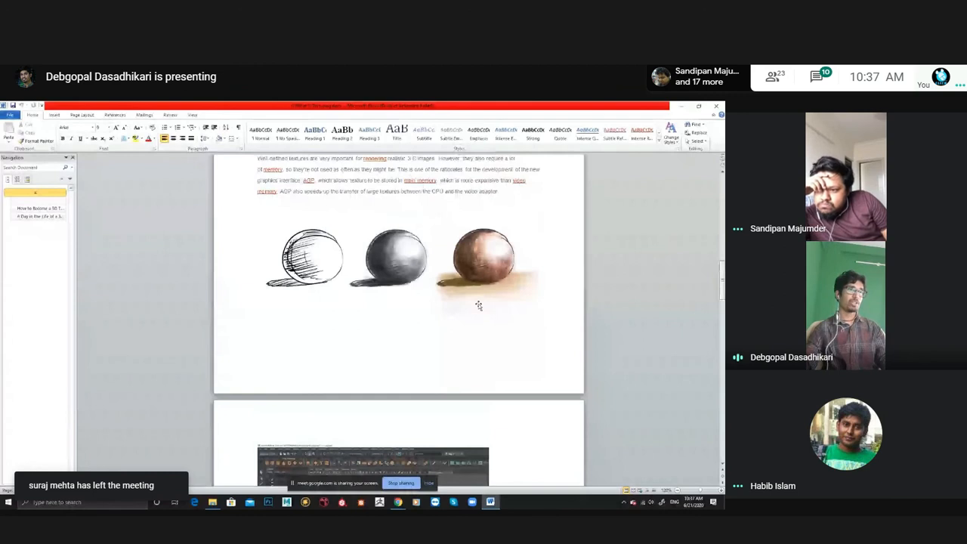
pyautogui.scroll(3)
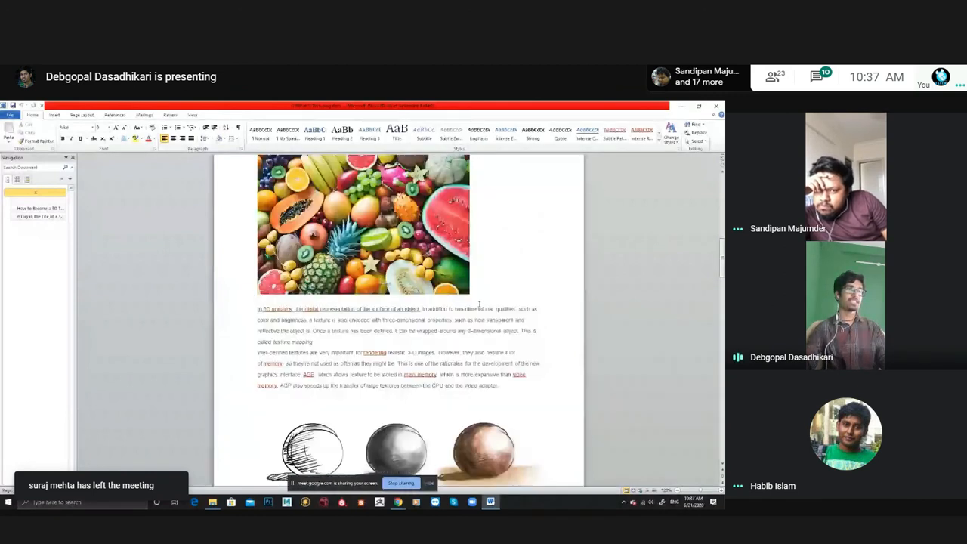
pyautogui.scroll(3)
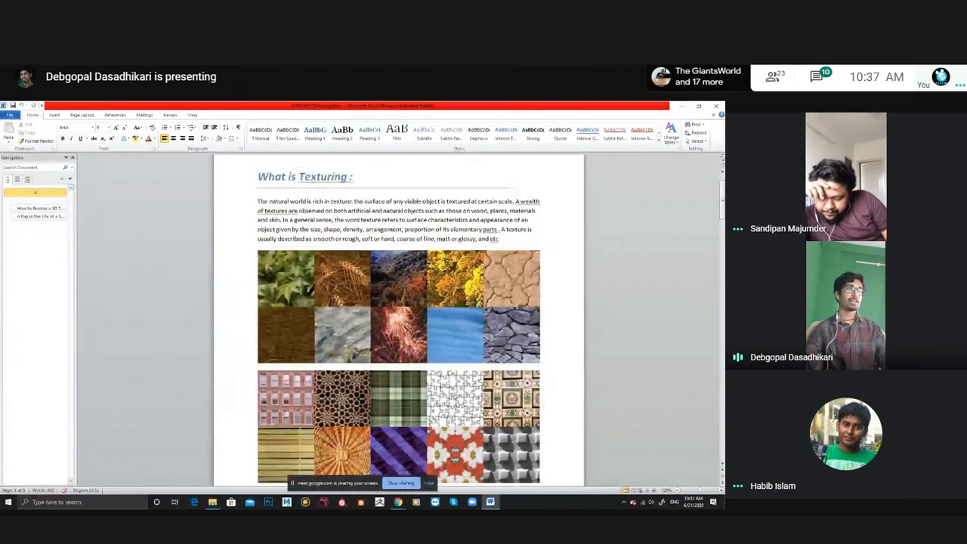
pyautogui.scroll(-3)
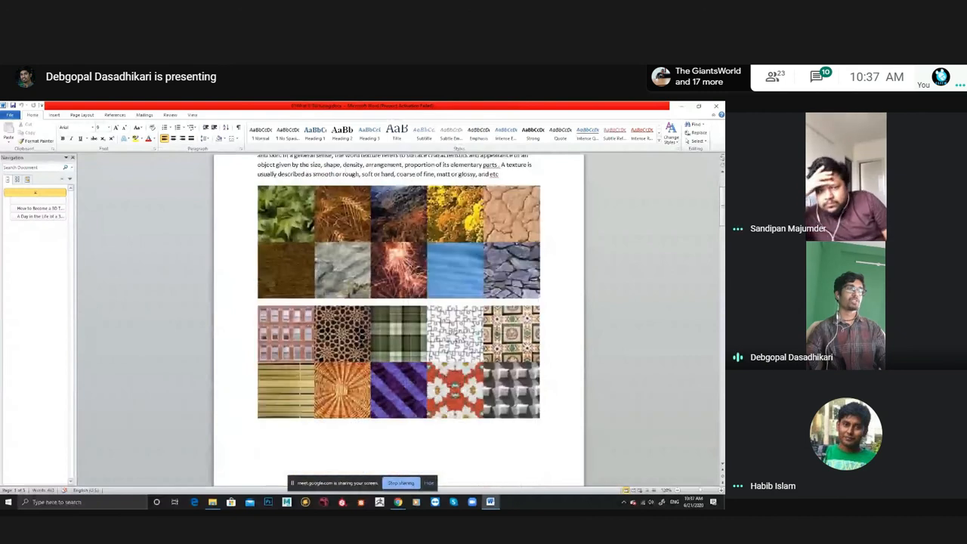
pyautogui.scroll(3)
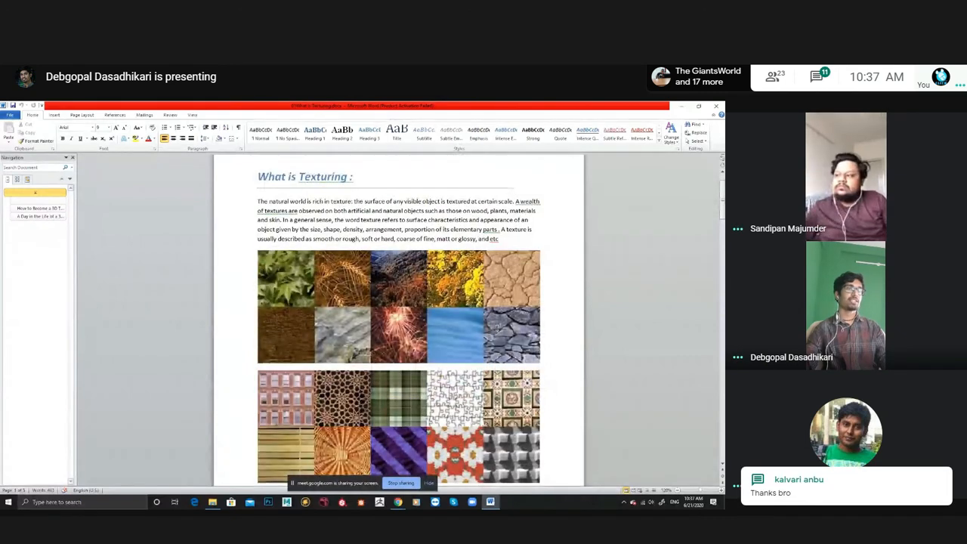
# - Scroll back and forth through the two grids of sample texture photos
pyautogui.scroll(-3)
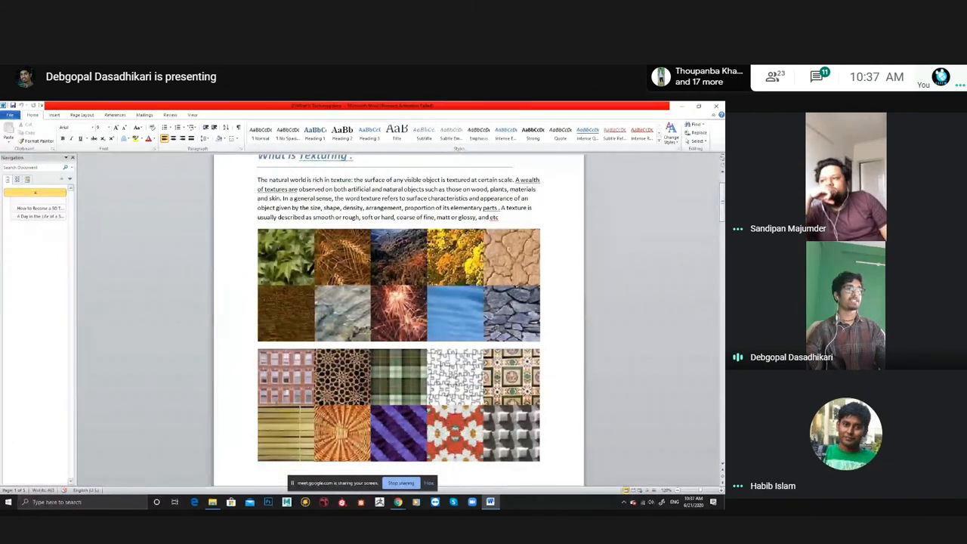
pyautogui.scroll(-3)
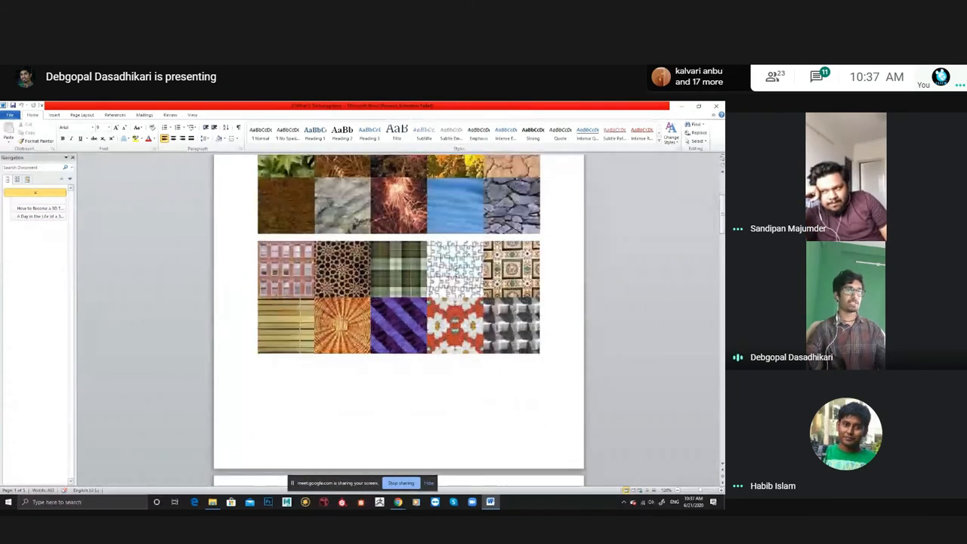
pyautogui.scroll(-3)
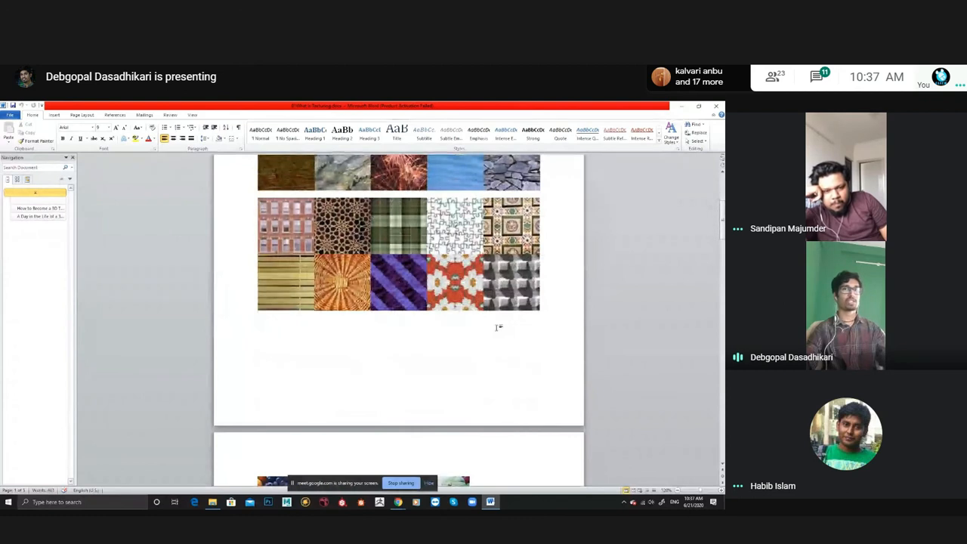
pyautogui.scroll(3)
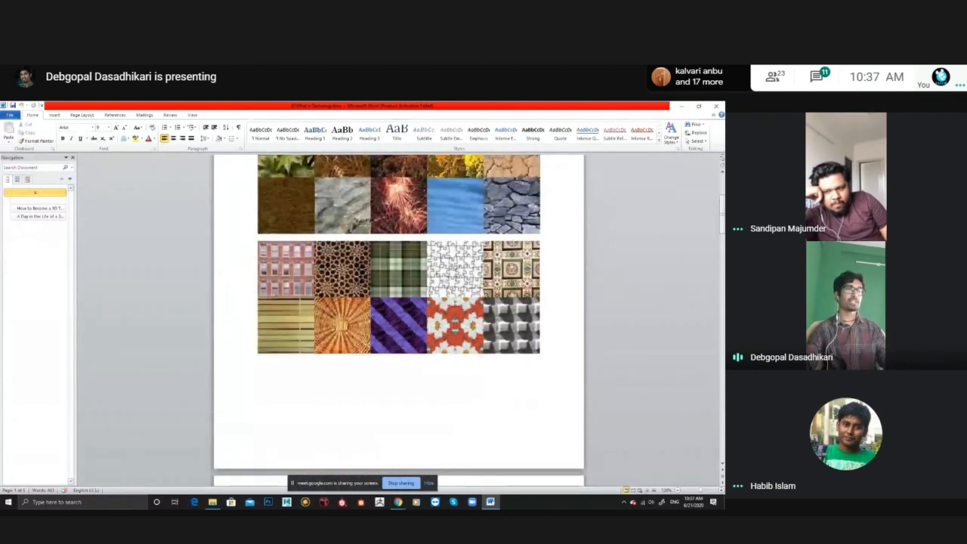
pyautogui.scroll(3)
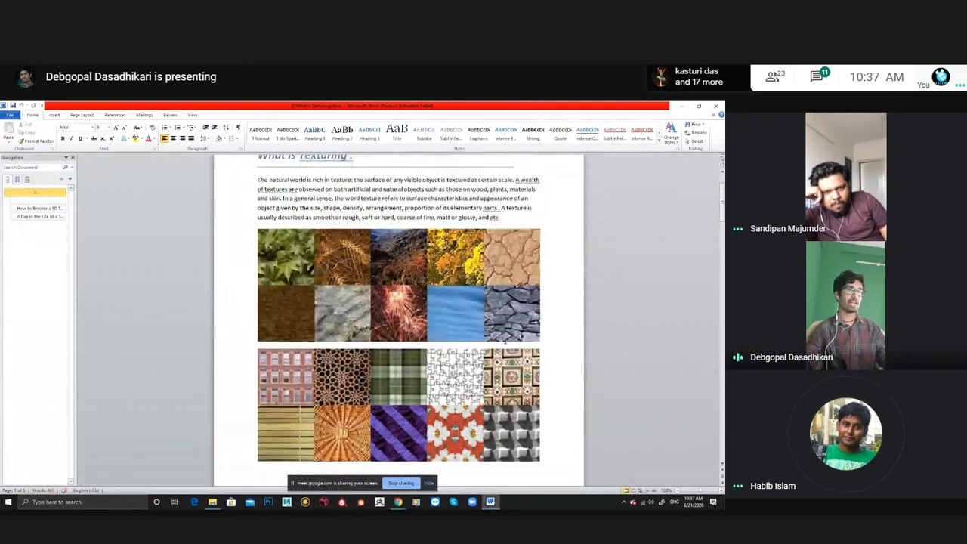
pyautogui.scroll(-3)
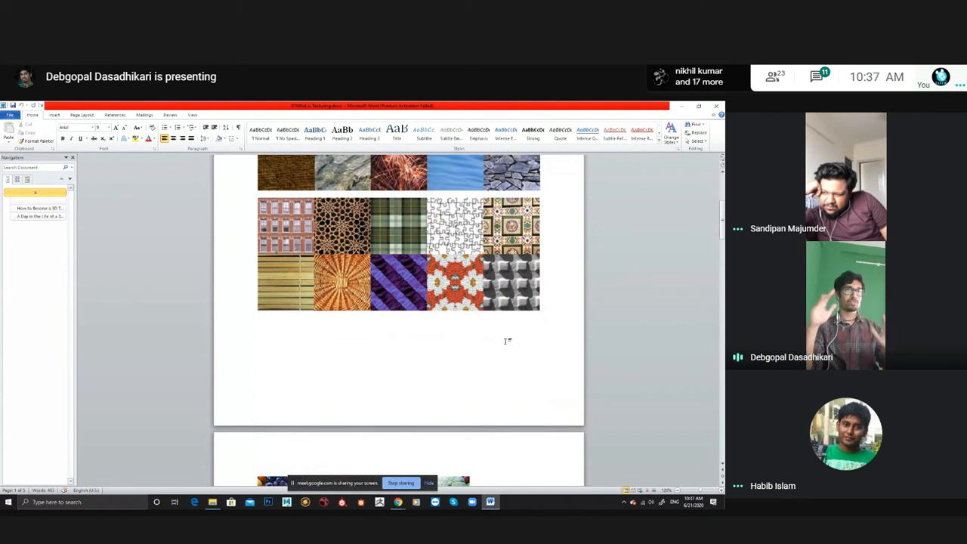
# - Scroll down from the texture grids past the fruit photo and paragraph to the sphere sketches
pyautogui.scroll(-3)
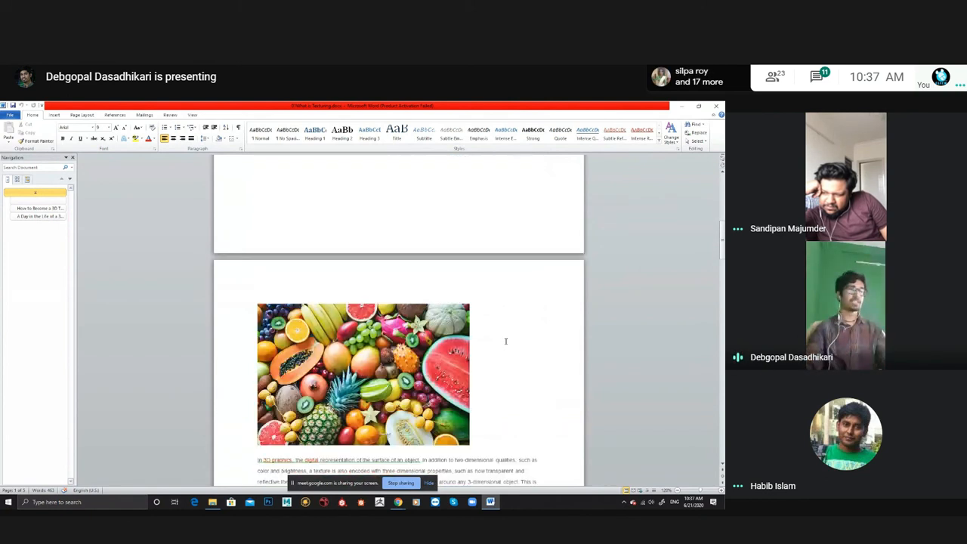
pyautogui.scroll(-3)
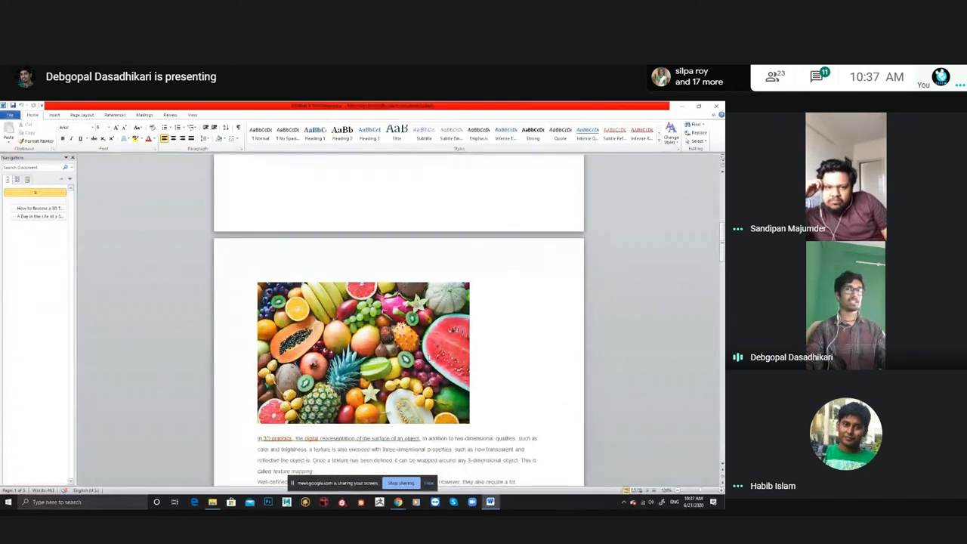
pyautogui.scroll(-3)
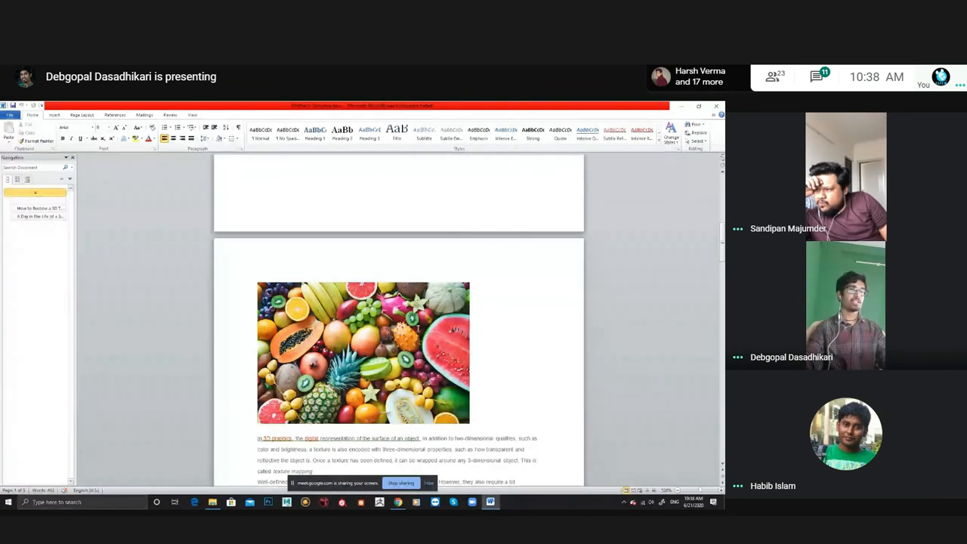
pyautogui.scroll(-3)
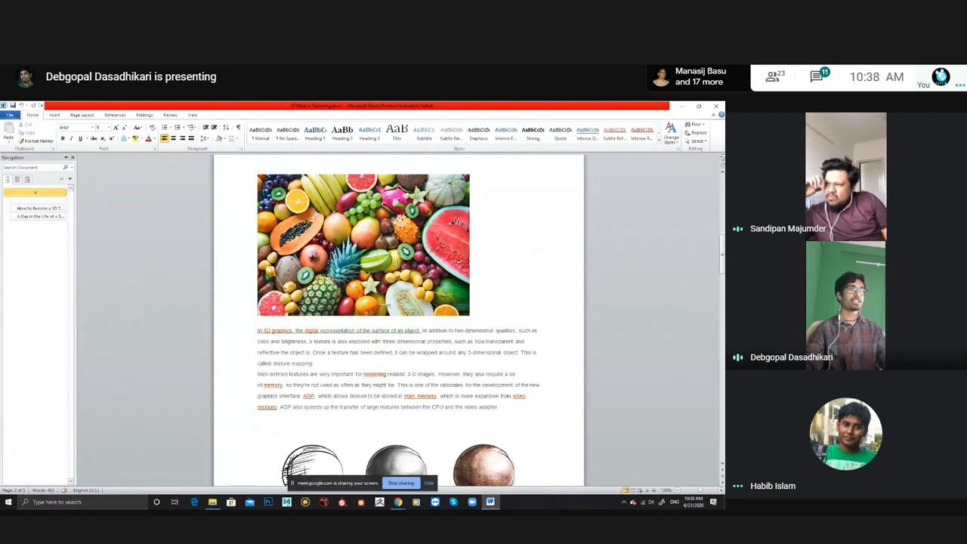
pyautogui.scroll(-3)
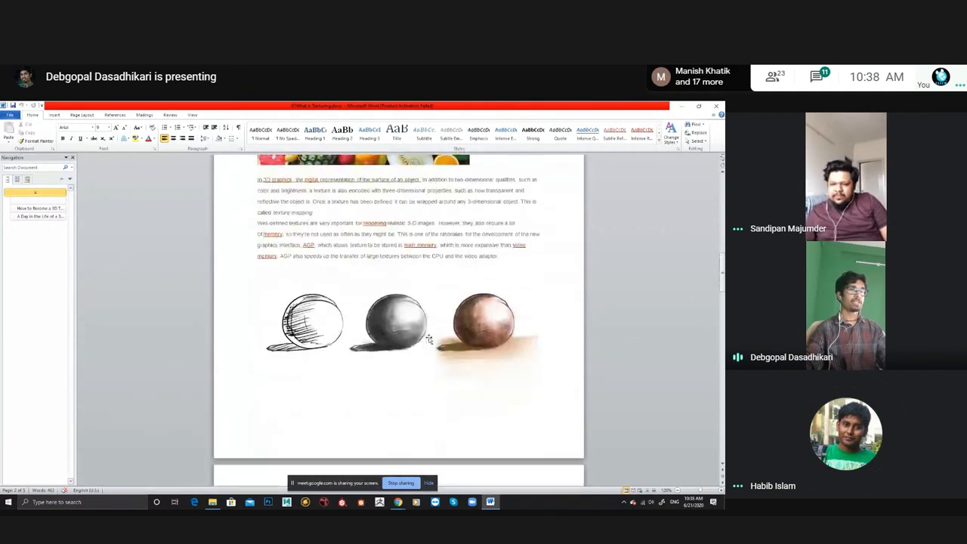
# - Scroll down past the sphere sketches to the Maya screenshot above the 3D model caption
pyautogui.scroll(-3)
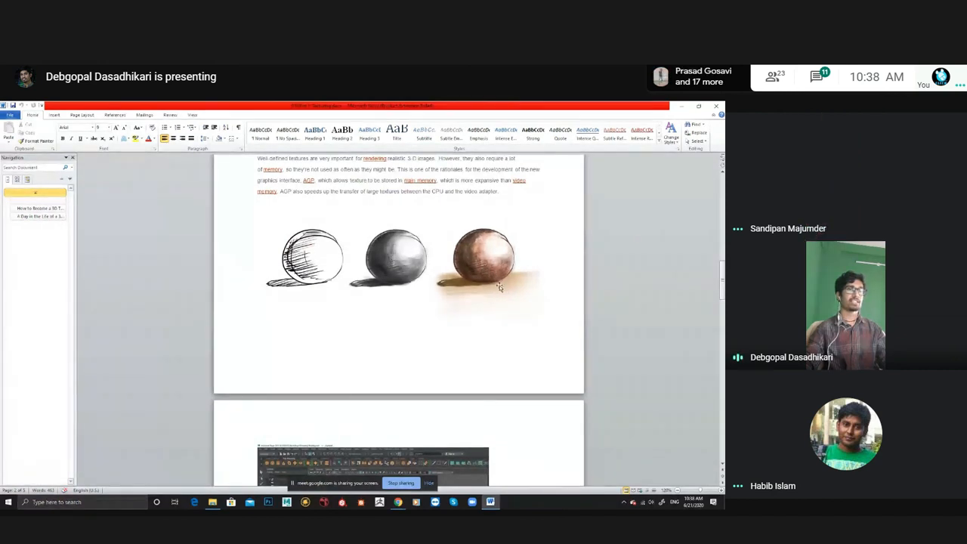
pyautogui.scroll(-3)
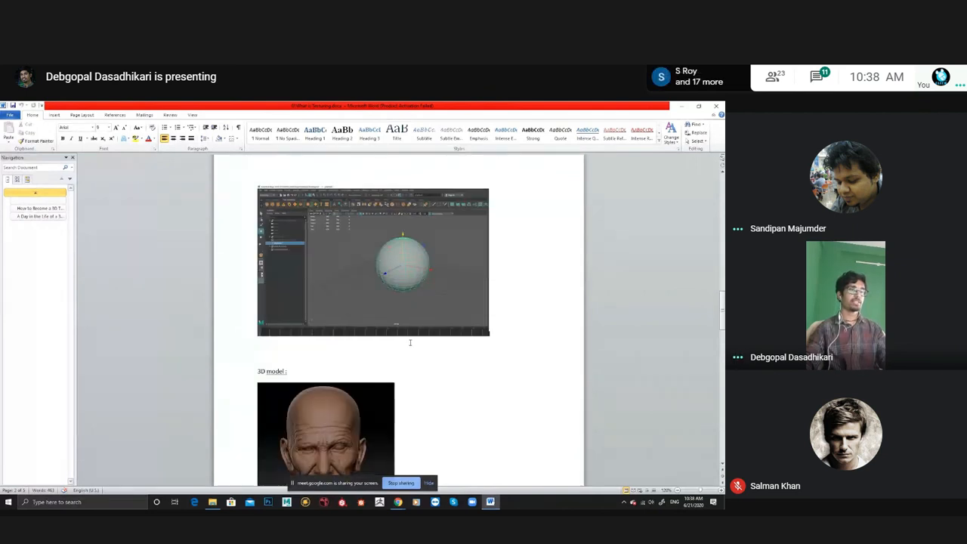
# - Scroll down through the head renders to the 'How to Become a 3D Texture Artist' section
pyautogui.scroll(-3)
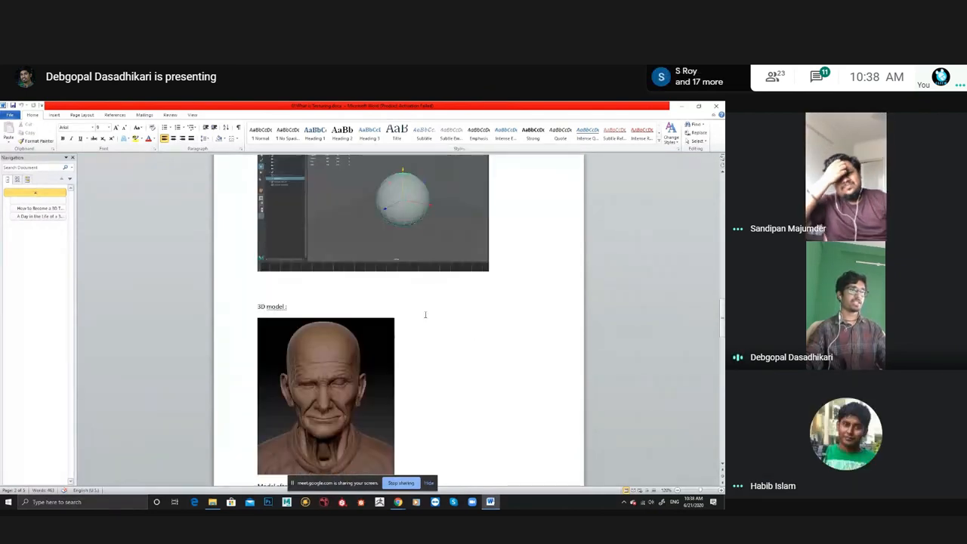
pyautogui.scroll(-3)
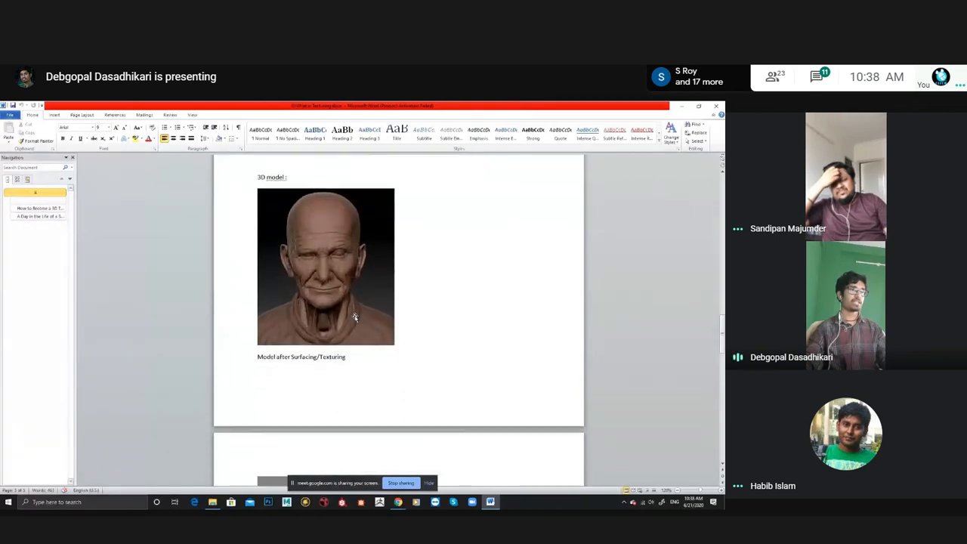
pyautogui.scroll(-3)
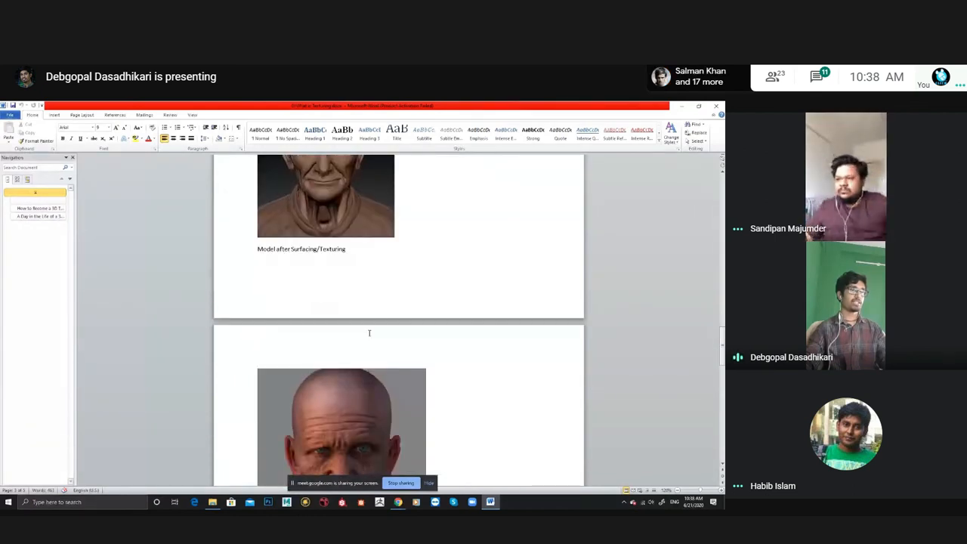
pyautogui.scroll(-3)
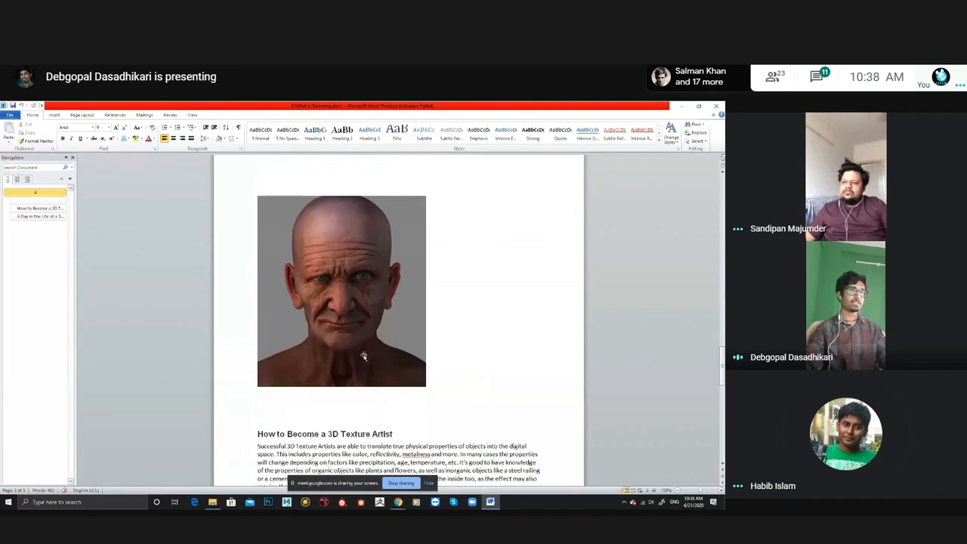
pyautogui.scroll(-3)
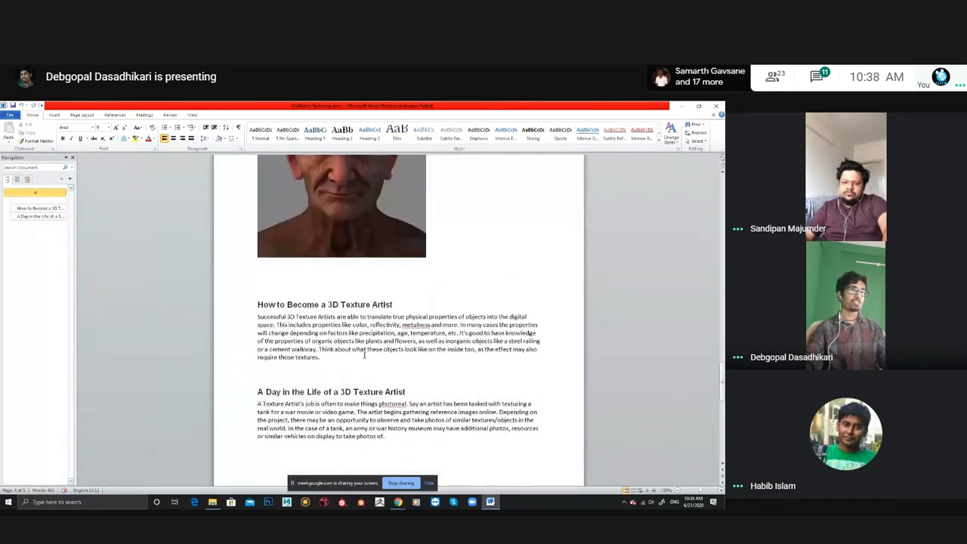